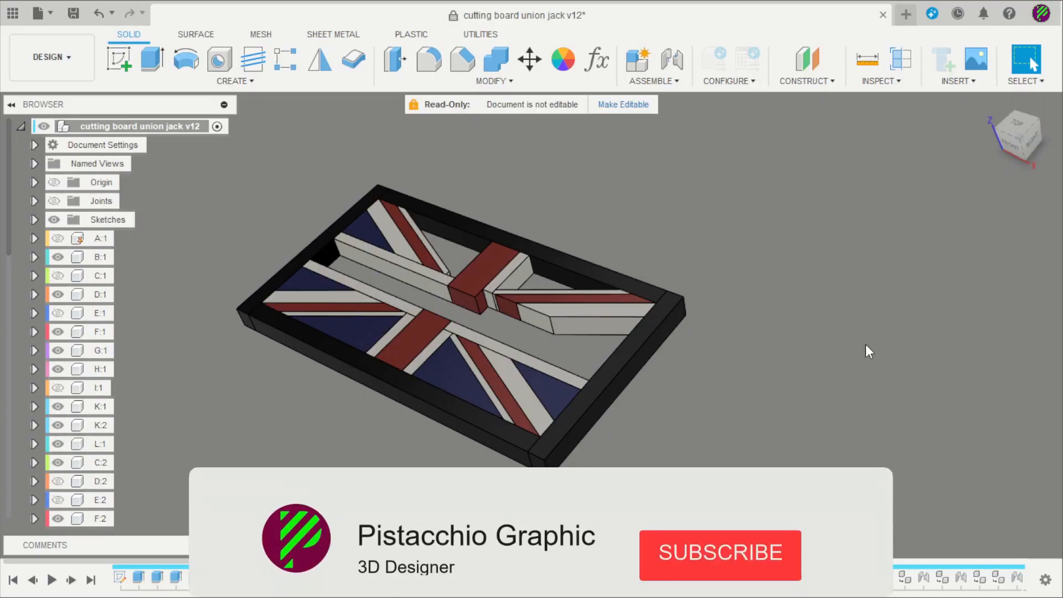
# Create a new design with a 600 × 60 mm centre rectangle sketched on the XY plane
pyautogui.click(718, 555)
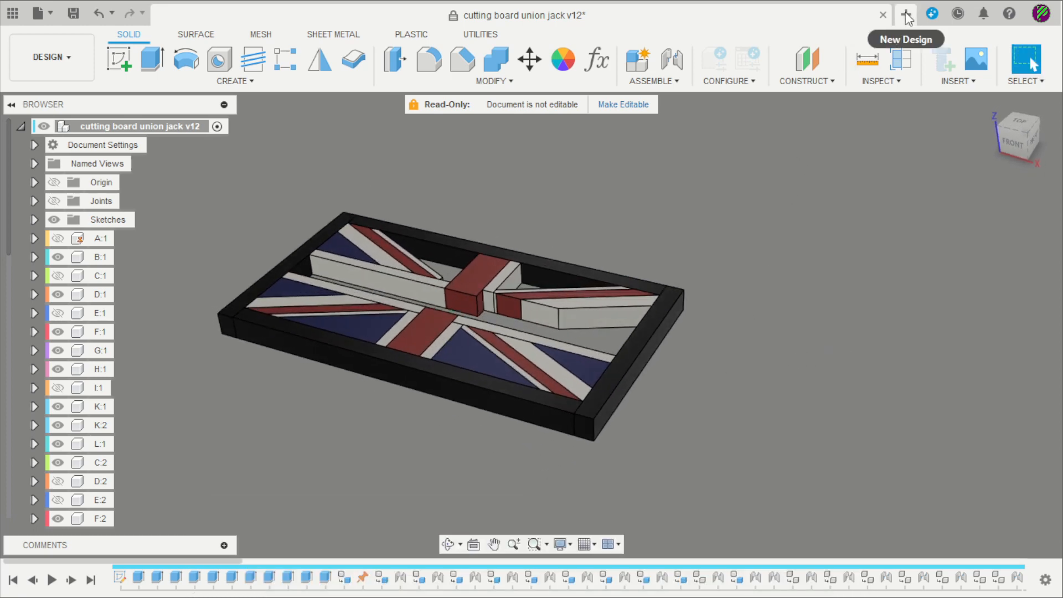
pyautogui.click(905, 13)
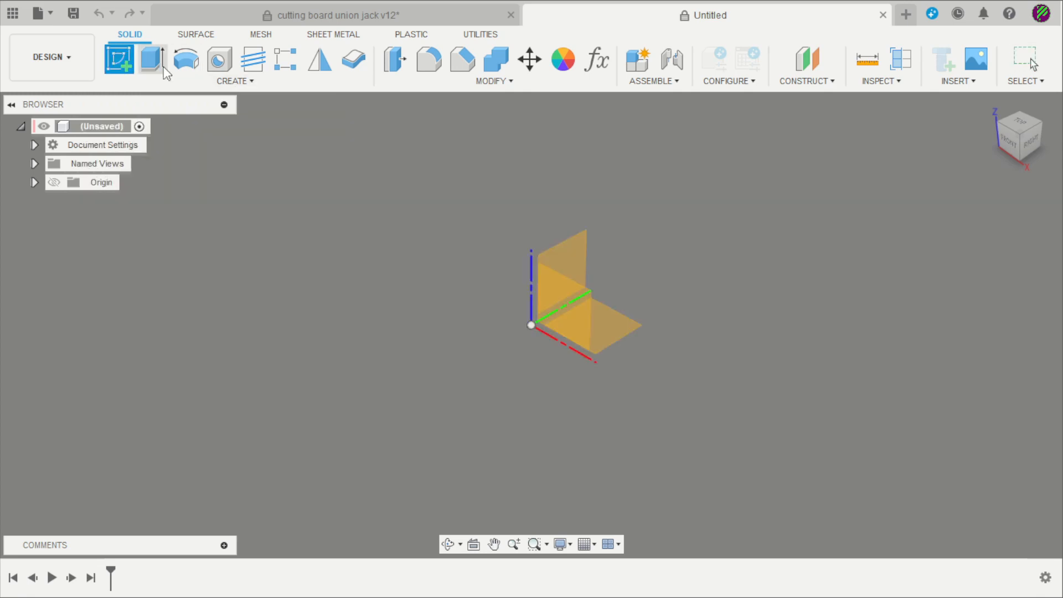
pyautogui.click(120, 60)
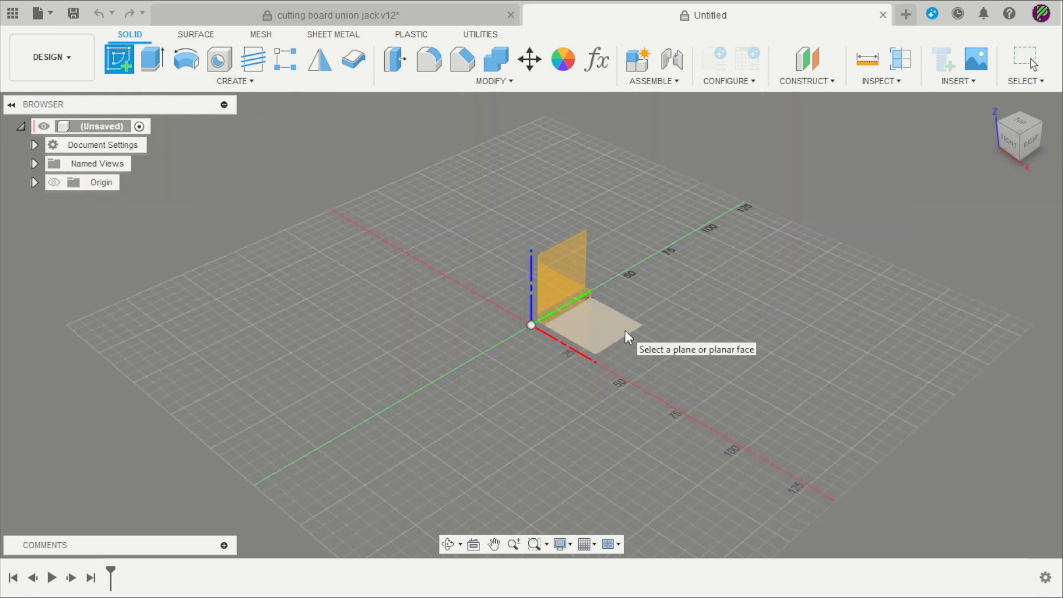
pyautogui.click(597, 333)
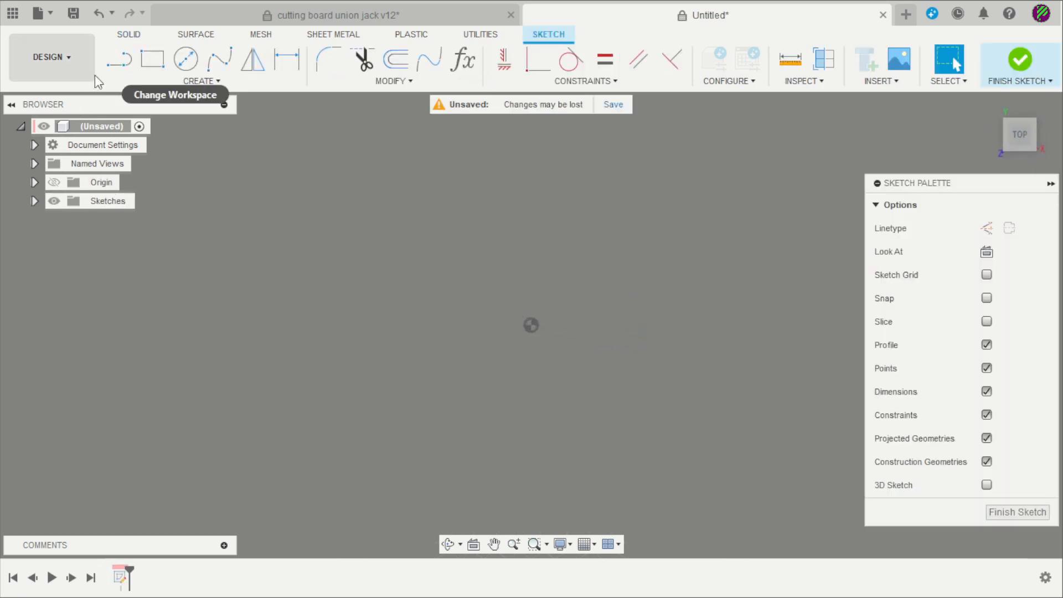
pyautogui.click(153, 60)
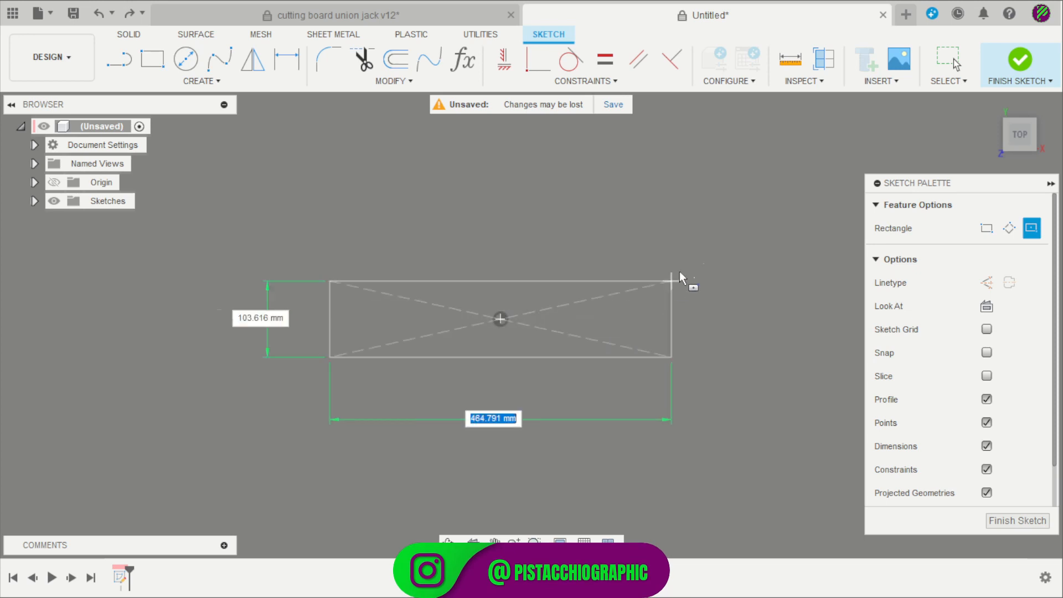
pyautogui.write('600')
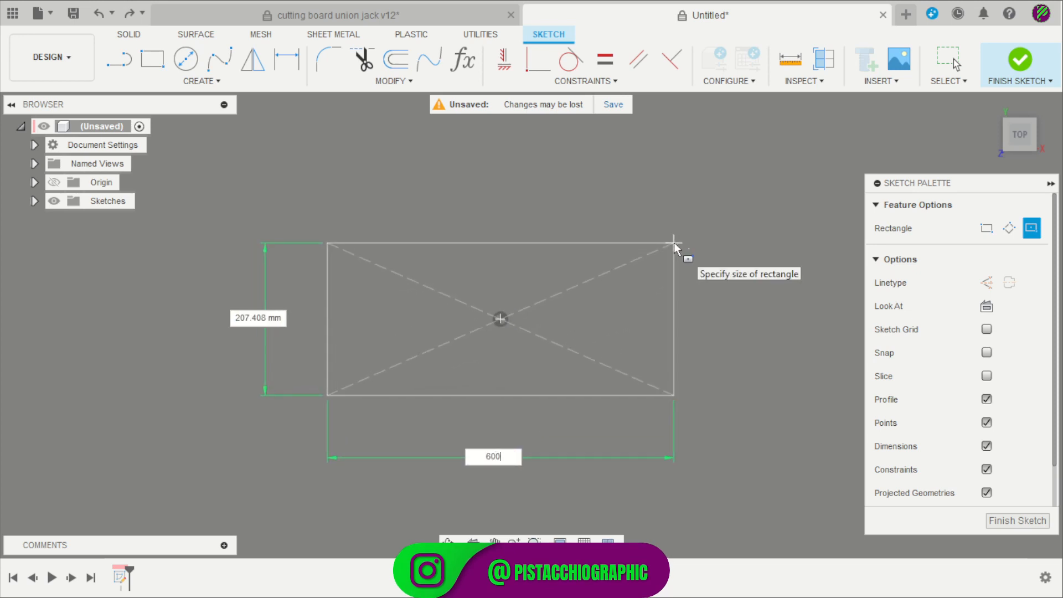
pyautogui.write('60')
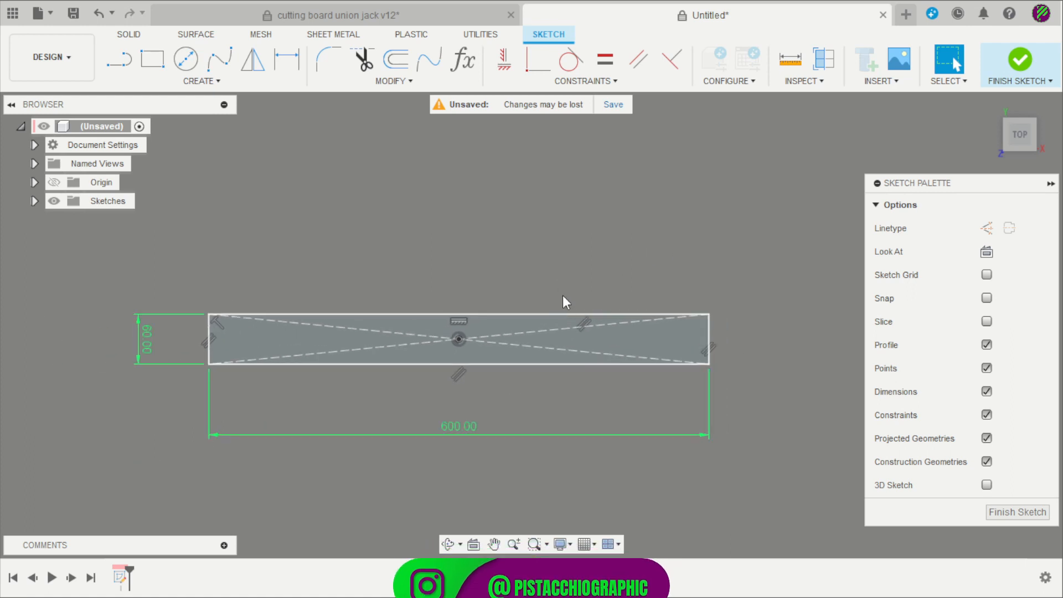
pyautogui.click(152, 60)
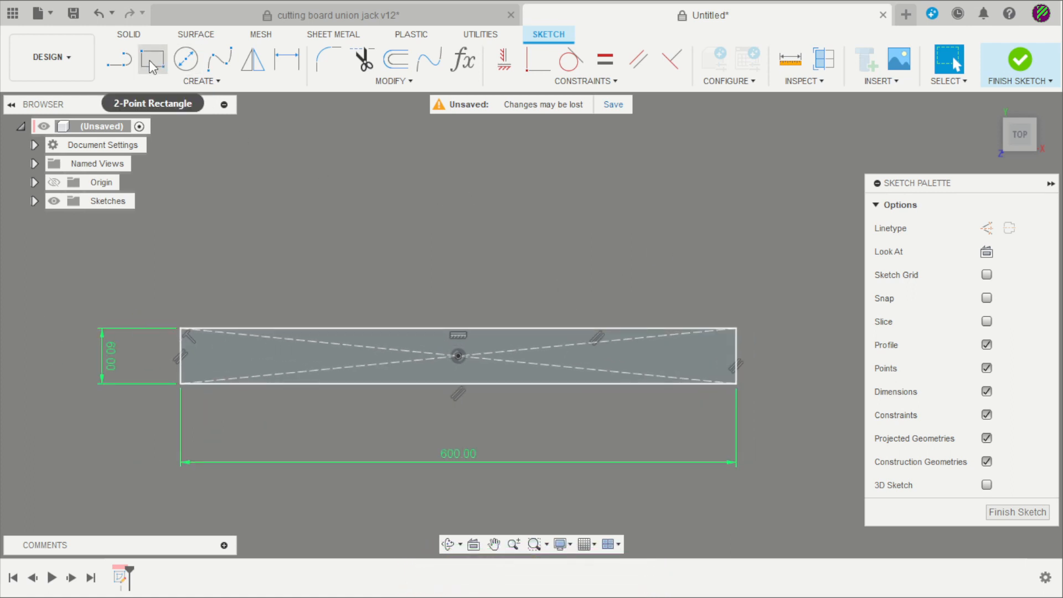
# Draw a 60 × 120 mm rectangle, 20 mm strips and a large panel above the bar
pyautogui.click(153, 60)
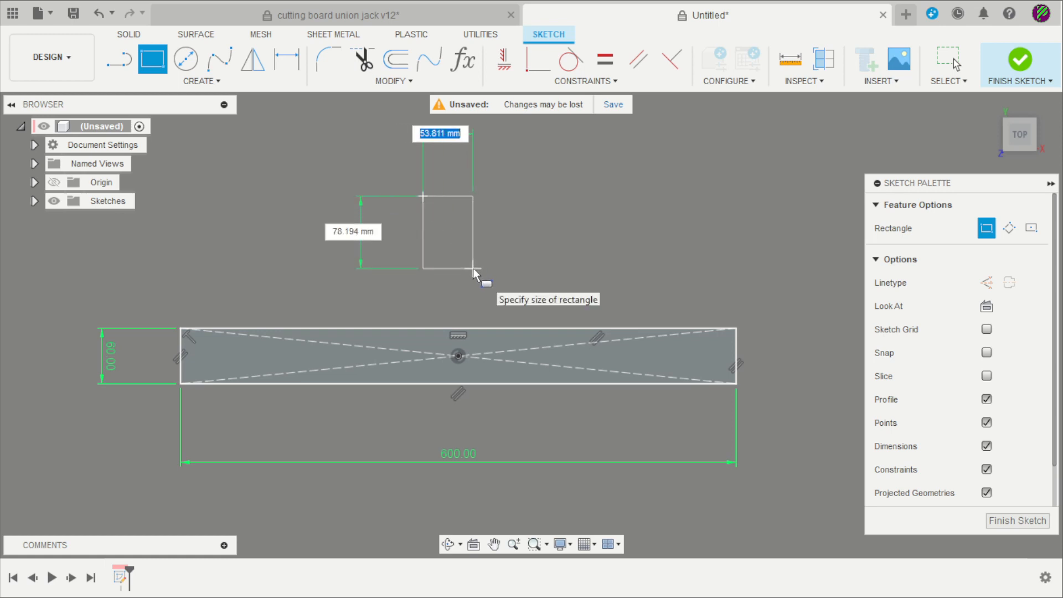
pyautogui.write('60 mm')
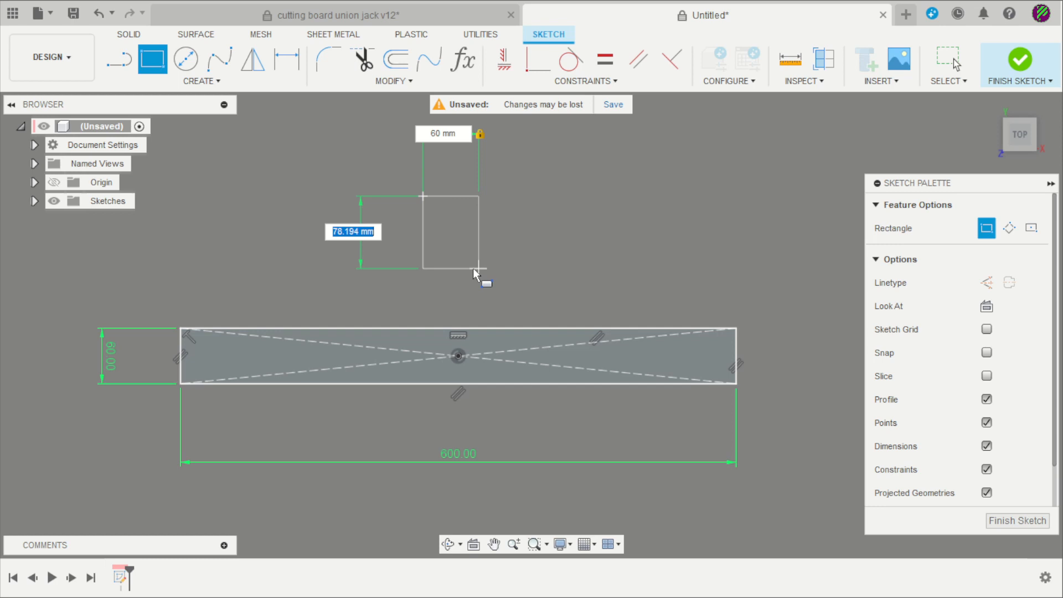
pyautogui.write('120')
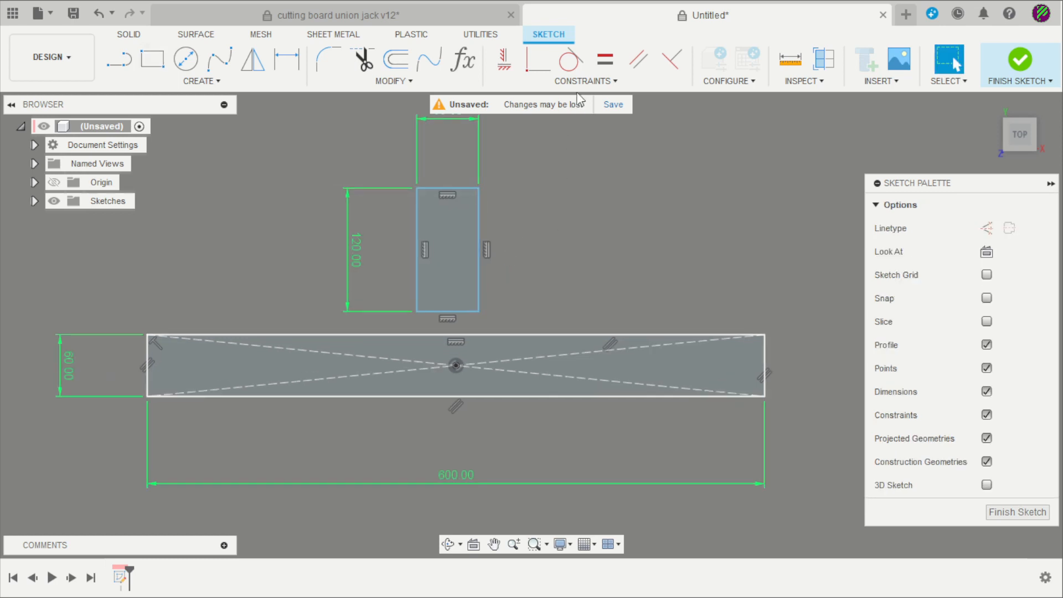
pyautogui.click(584, 81)
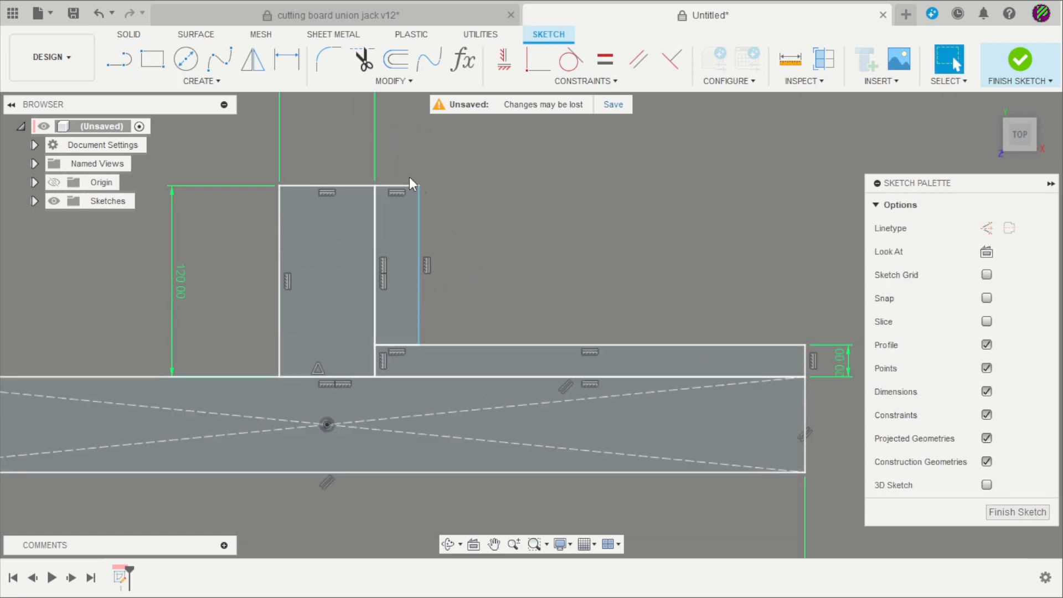
pyautogui.write('20.00')
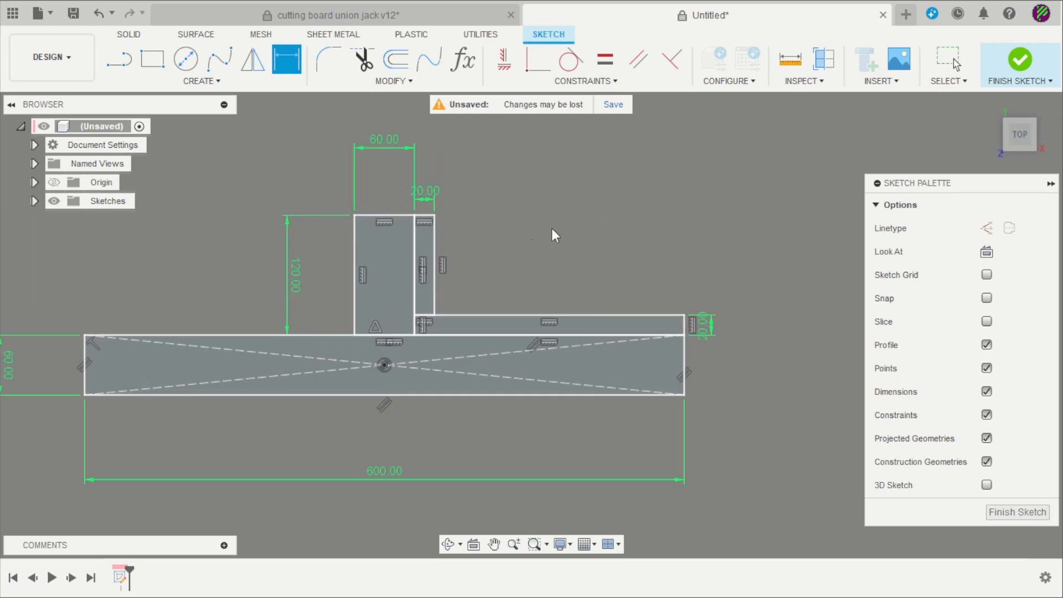
pyautogui.click(152, 60)
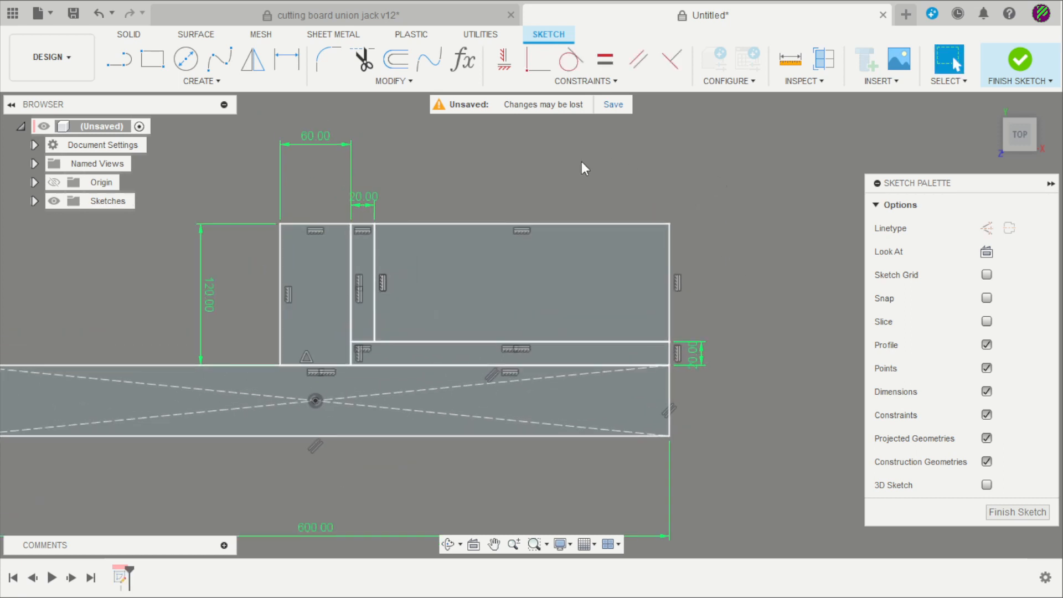
# Add a diagonal construction line to the panel corner with a constrained angled rectangle along it
pyautogui.click(119, 60)
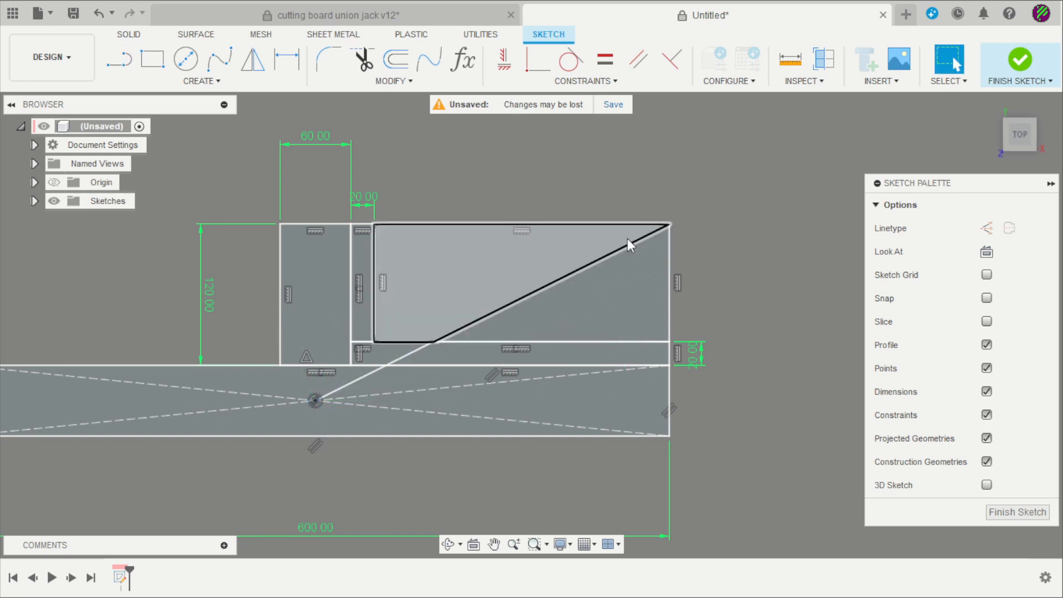
pyautogui.click(543, 284)
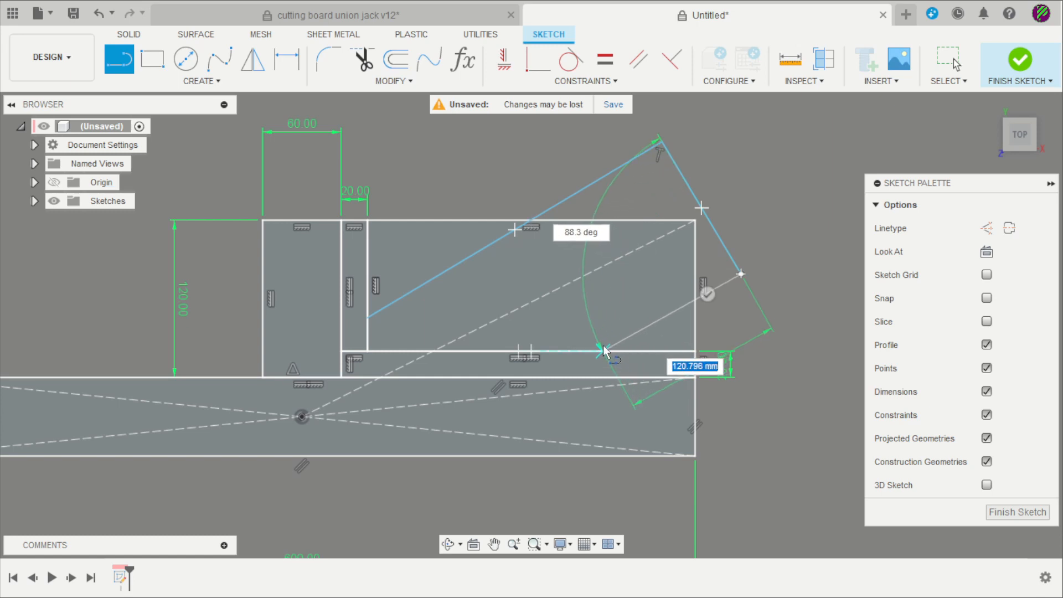
pyautogui.moveTo(603, 351); pyautogui.dragTo(613, 348)
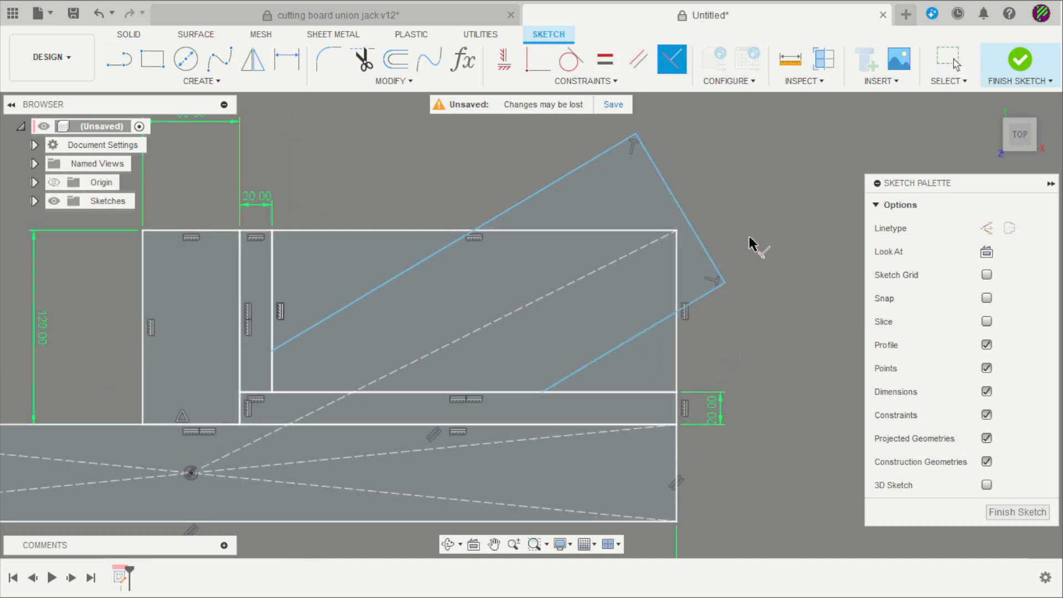
pyautogui.click(585, 81)
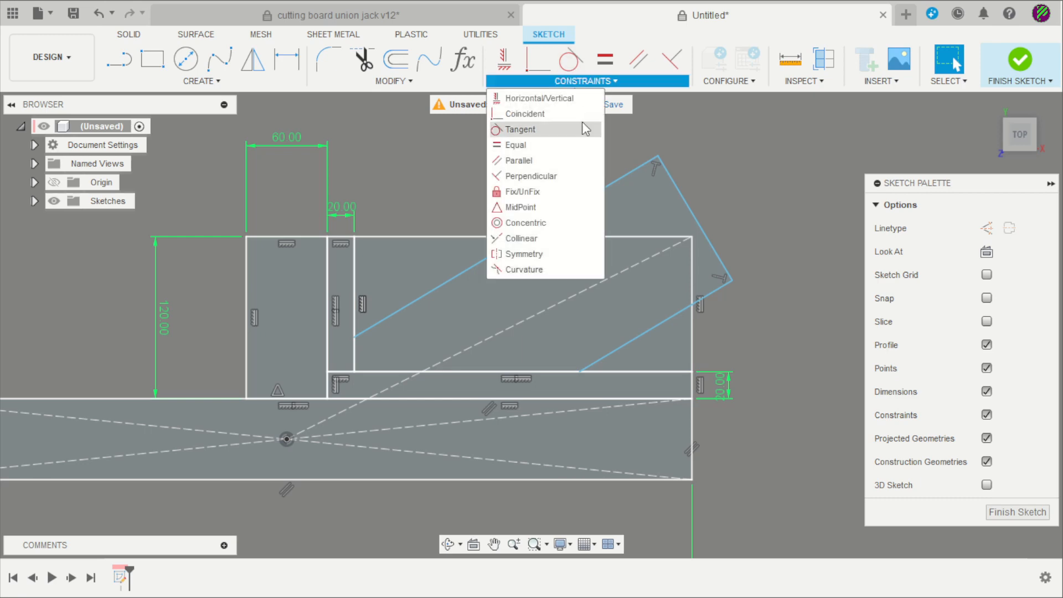
pyautogui.click(725, 230)
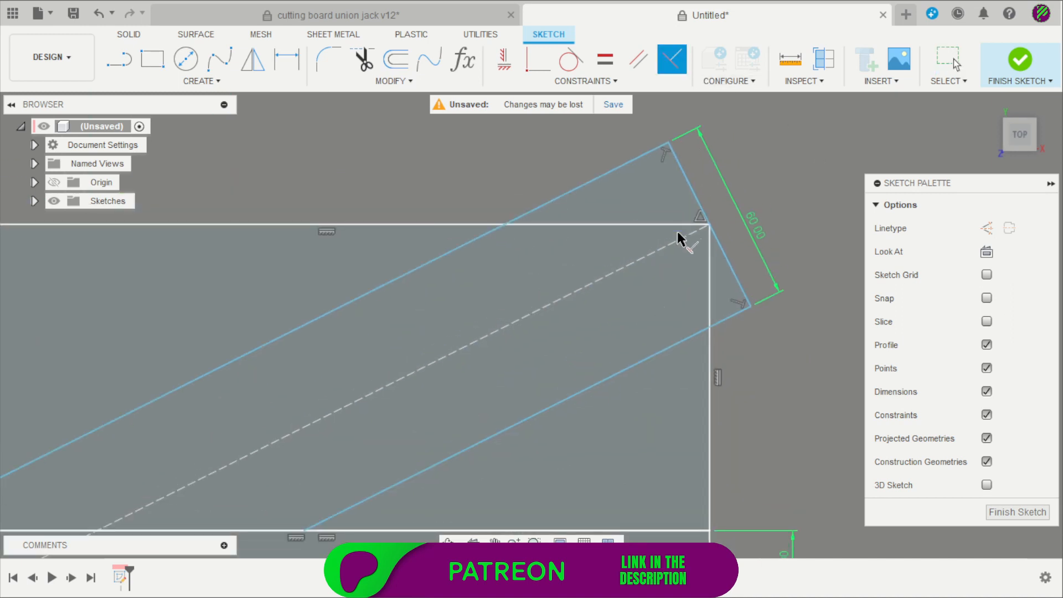
# Add a parallel inner line 10 mm inside the angled strip and dimension the 20 mm strip
pyautogui.click(736, 254)
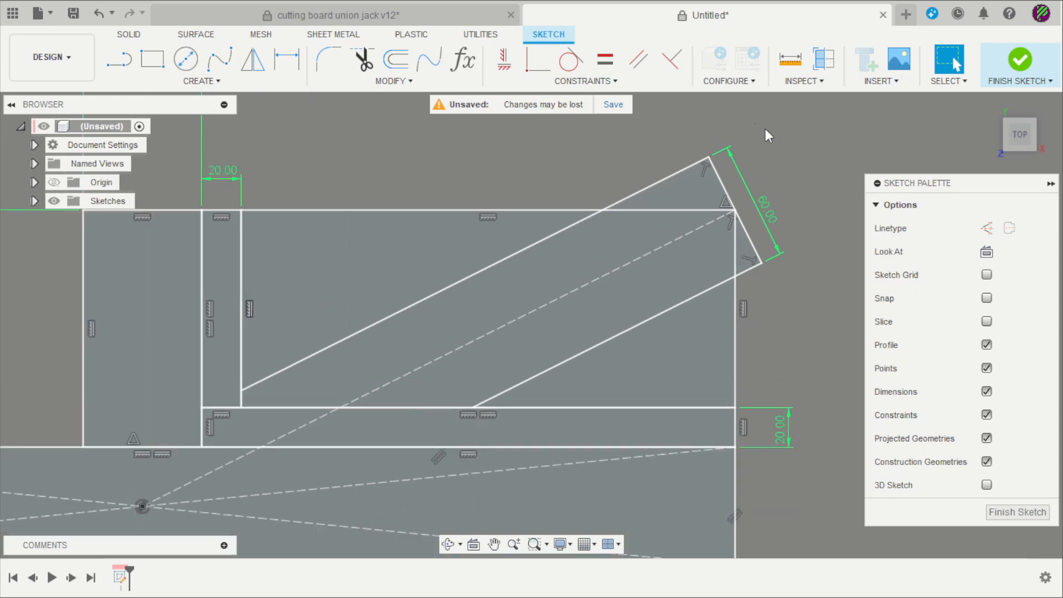
pyautogui.click(118, 60)
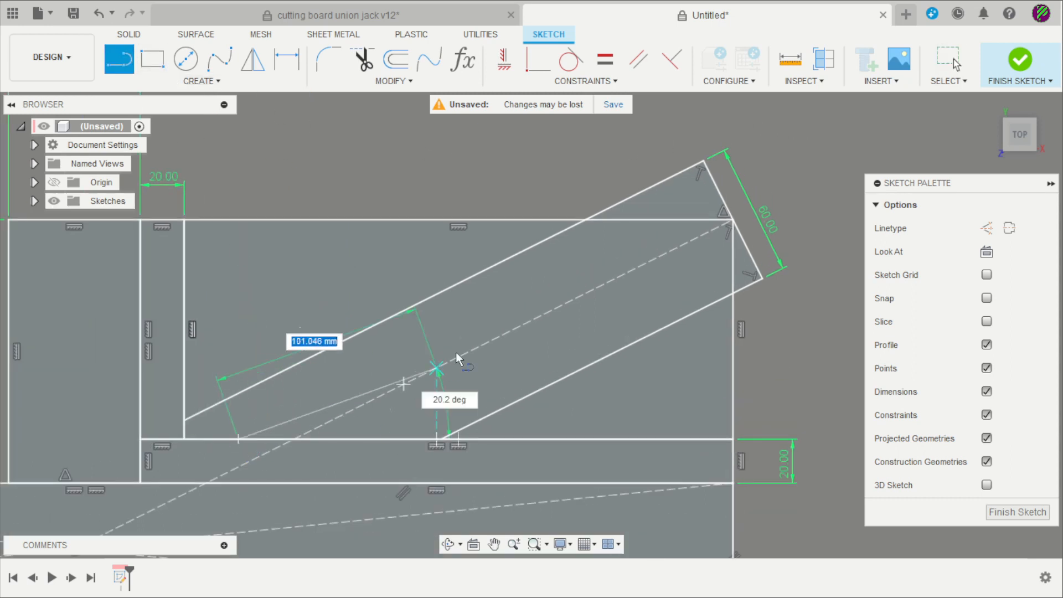
pyautogui.moveTo(434, 366); pyautogui.dragTo(712, 187)
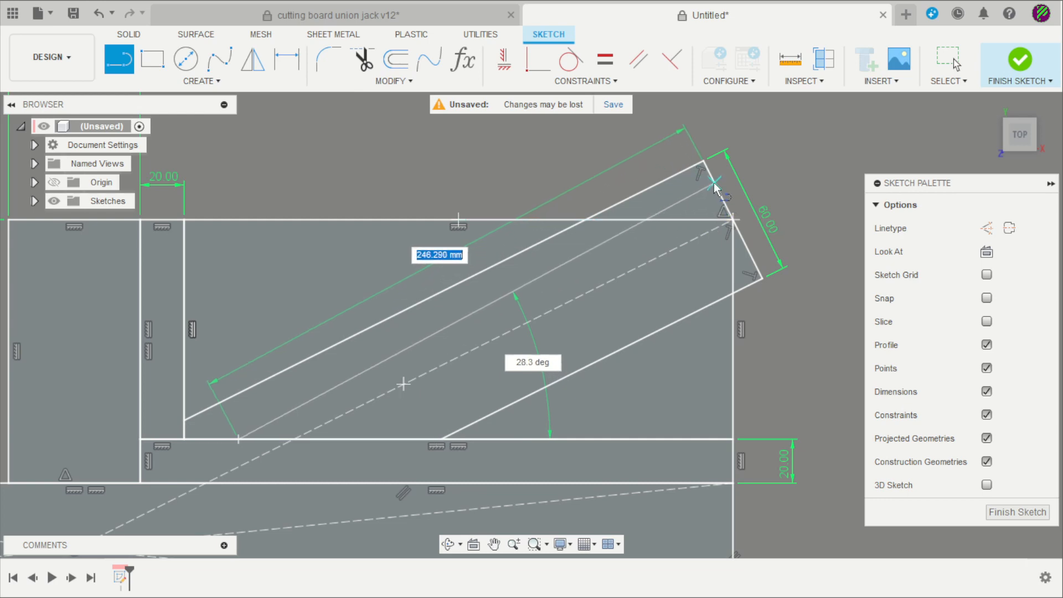
pyautogui.click(672, 60)
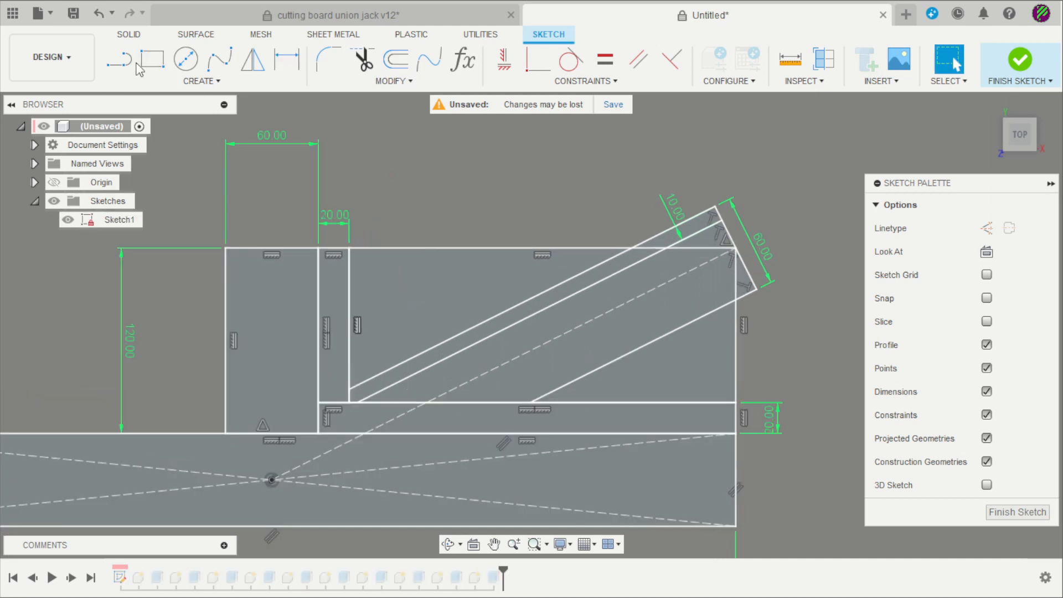
pyautogui.click(118, 59)
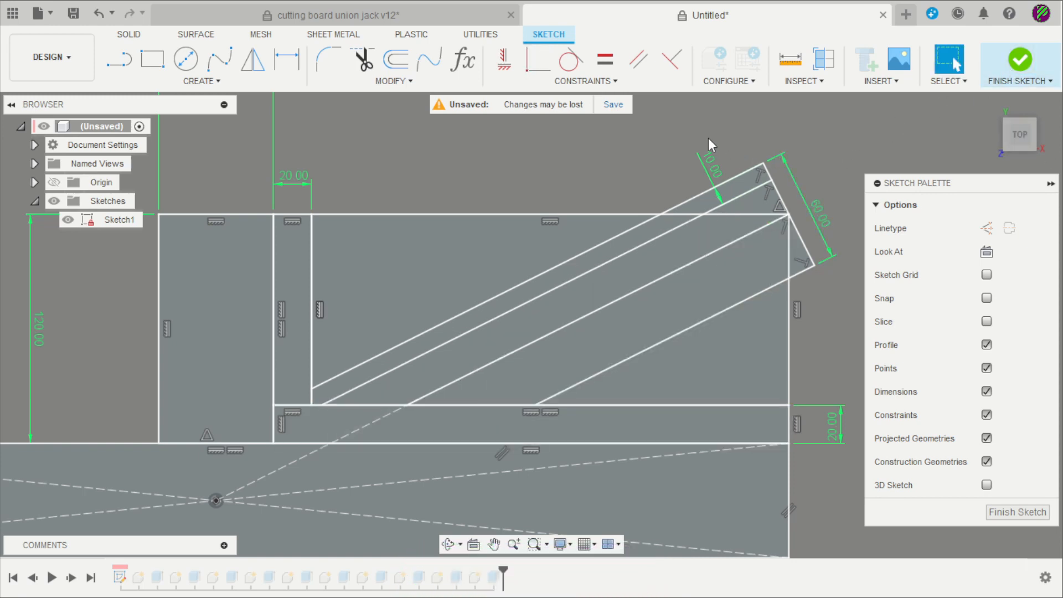
pyautogui.moveTo(1019, 61)
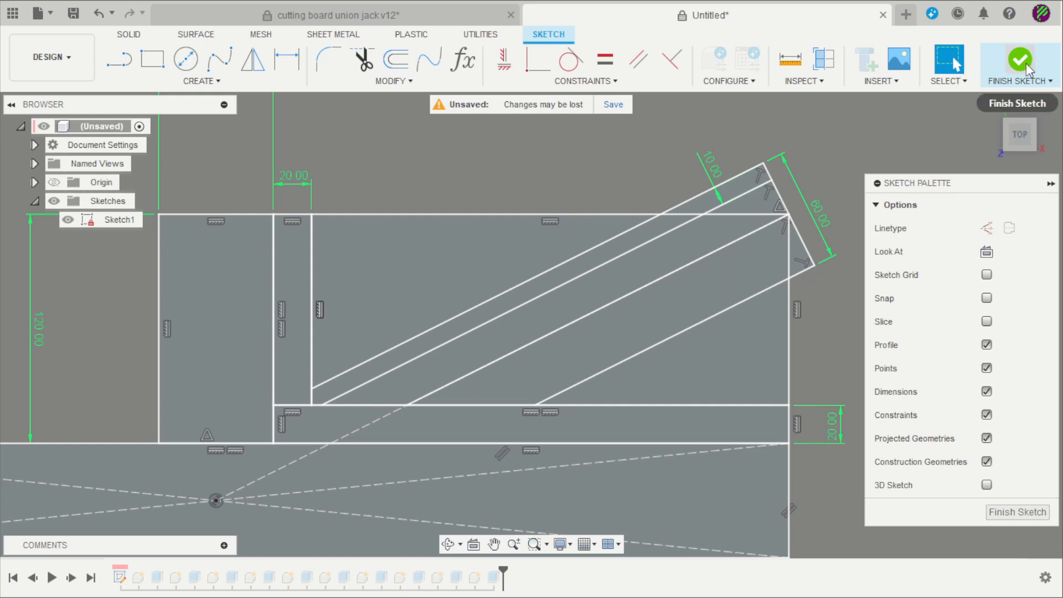
# Finish the sketch and extrude the 600 × 60 mm strip 40 mm as a new component
pyautogui.click(1018, 61)
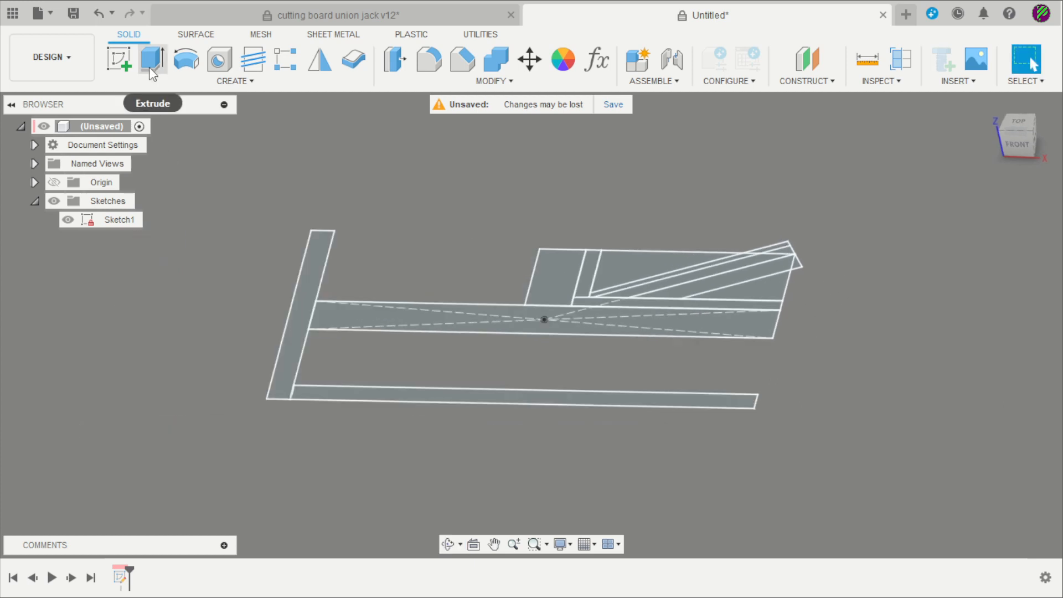
pyautogui.click(151, 60)
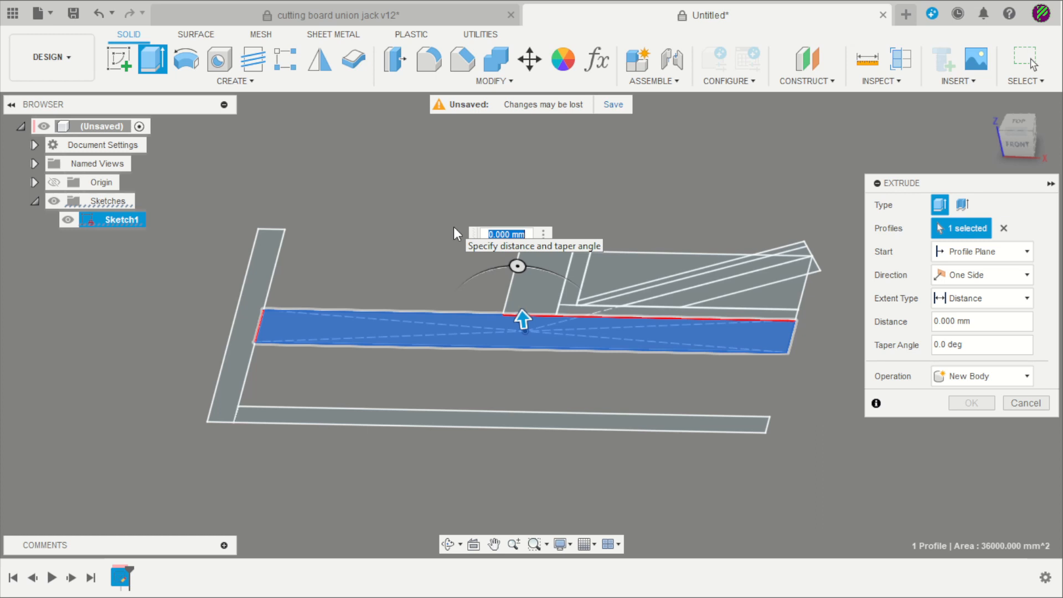
pyautogui.write('40')
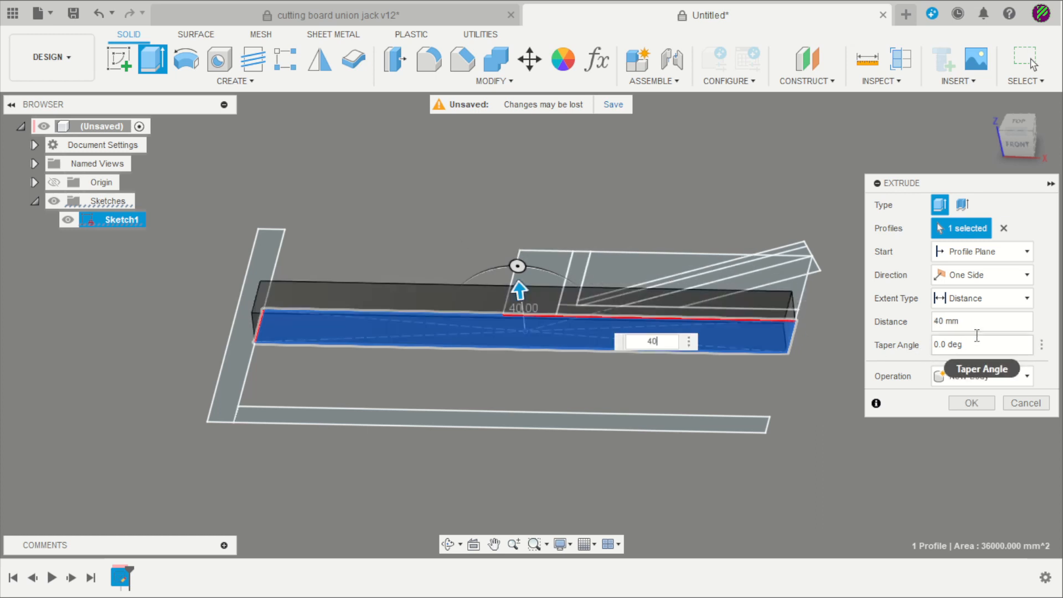
pyautogui.click(980, 376)
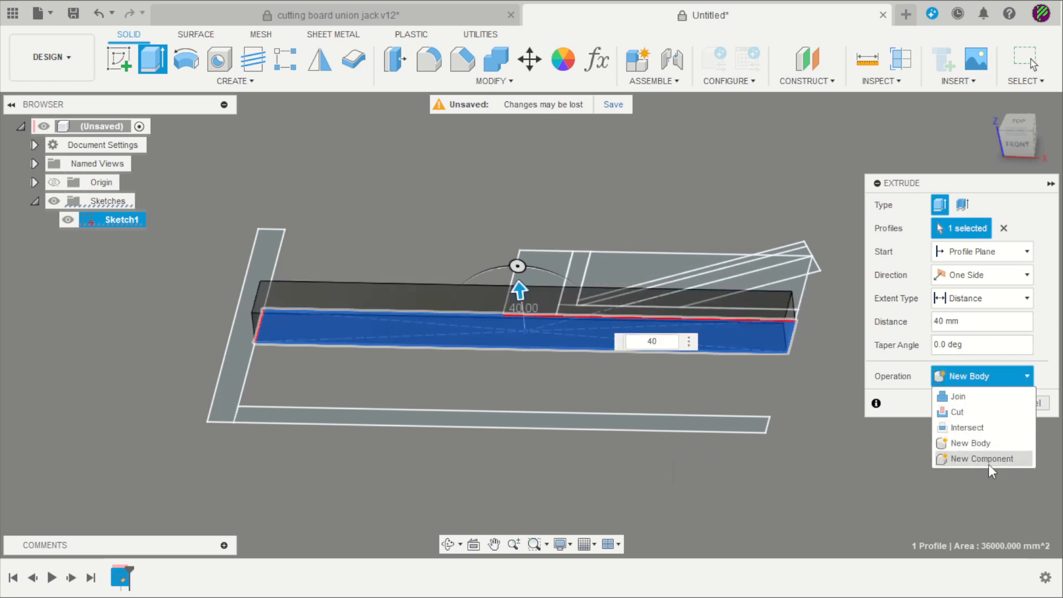
pyautogui.click(979, 459)
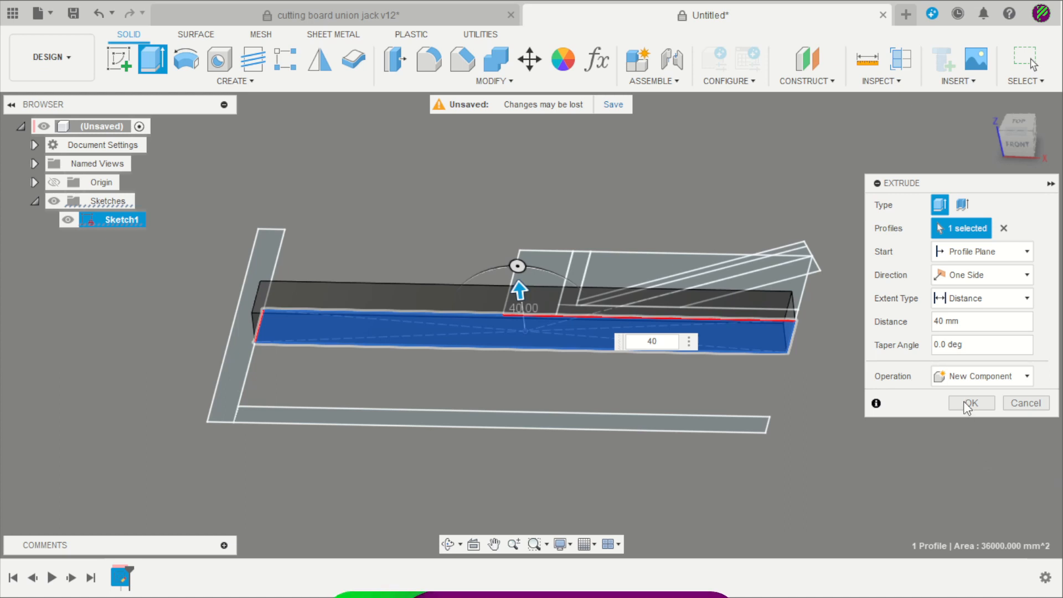
pyautogui.click(969, 403)
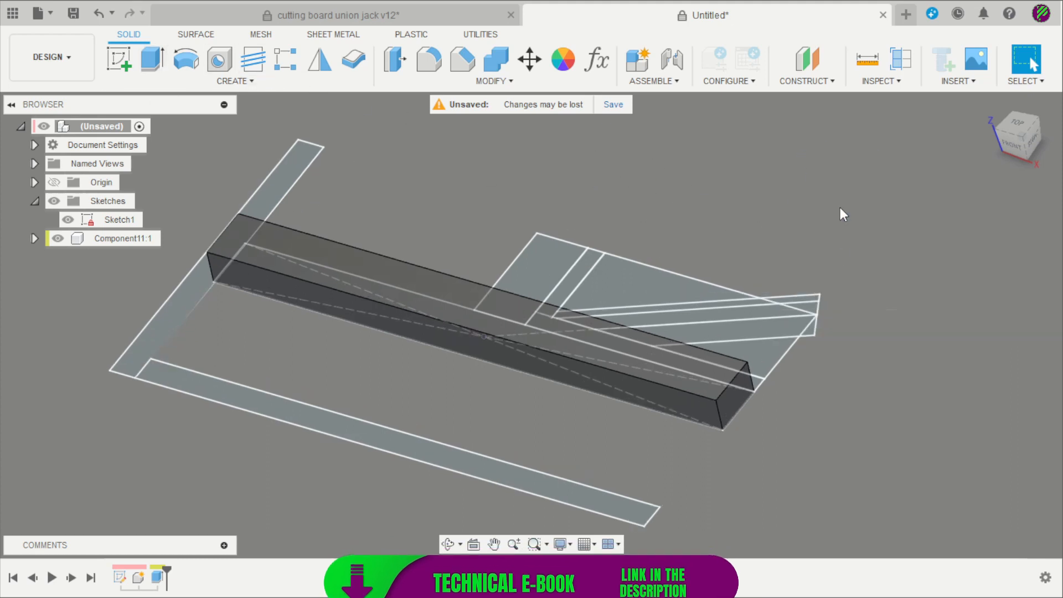
# Extrude the remaining strip profiles 40 mm as new components and hide Sketch1
pyautogui.click(151, 60)
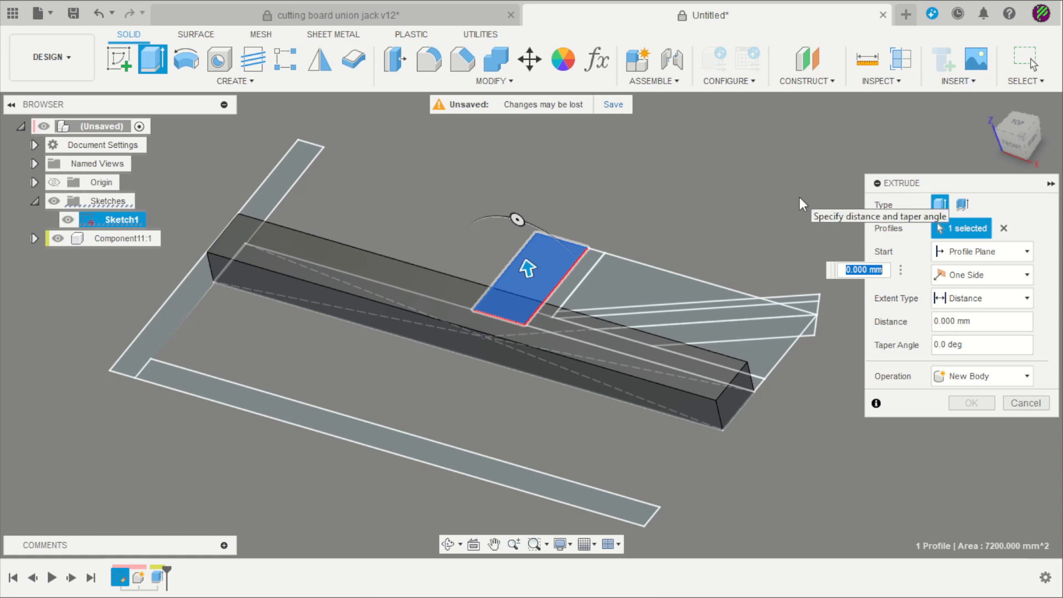
pyautogui.click(981, 375)
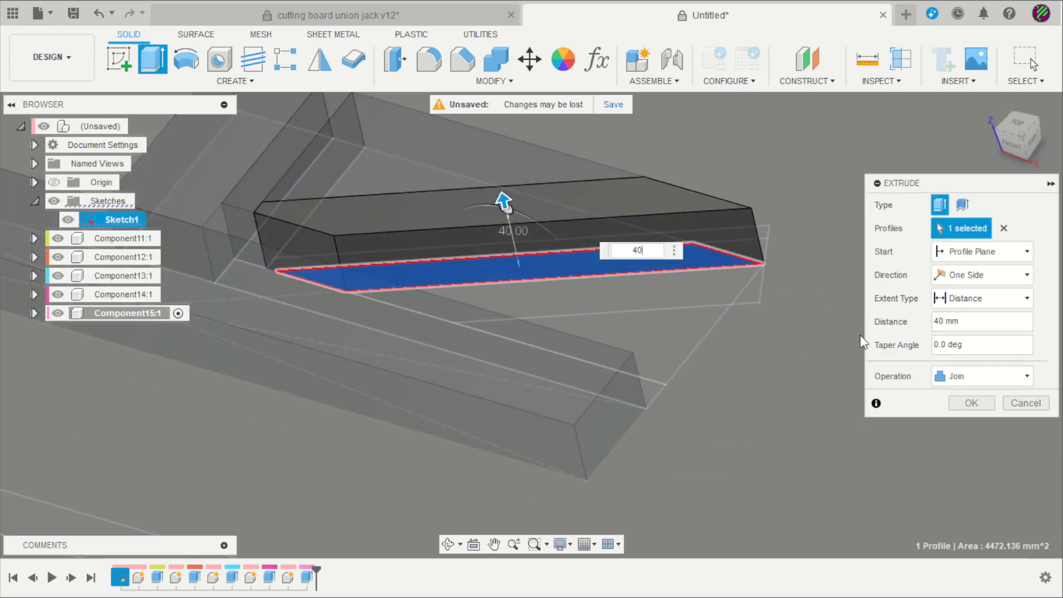
pyautogui.click(970, 402)
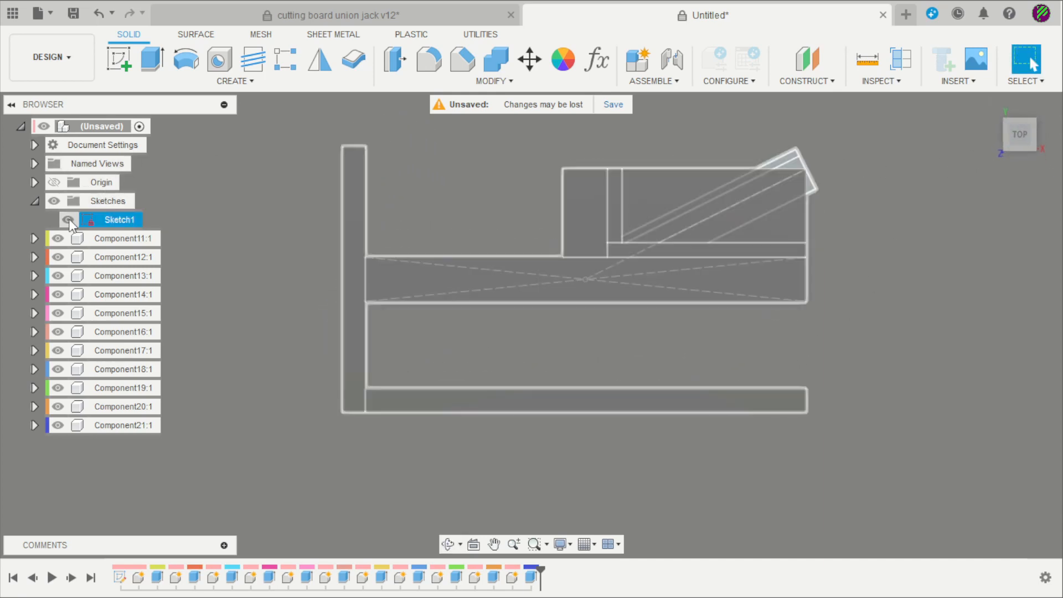
pyautogui.click(67, 219)
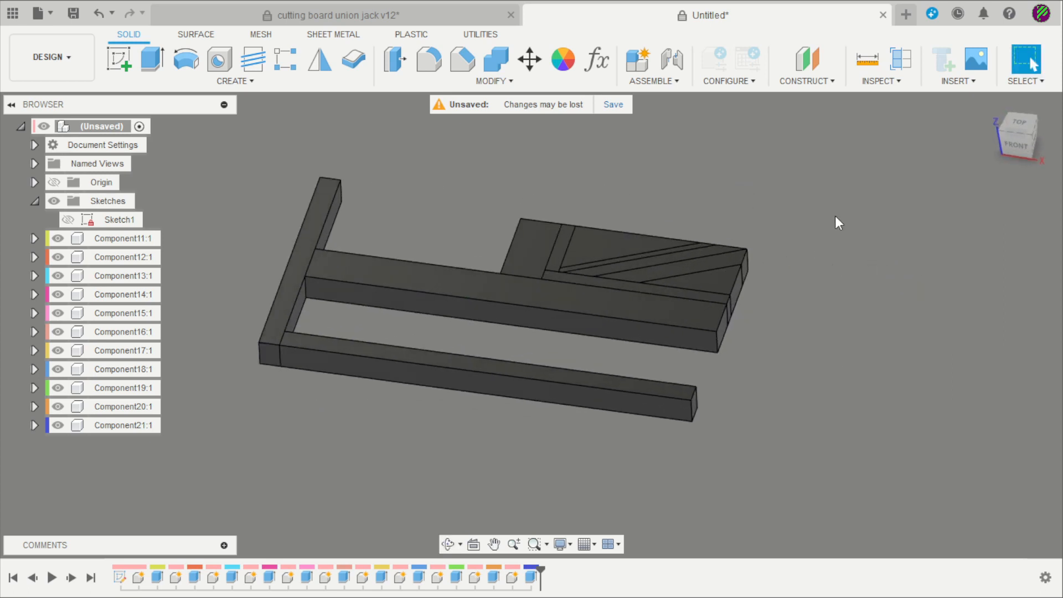
# Open the Appearance library for applying black, red, white and blue to the strips
pyautogui.click(562, 60)
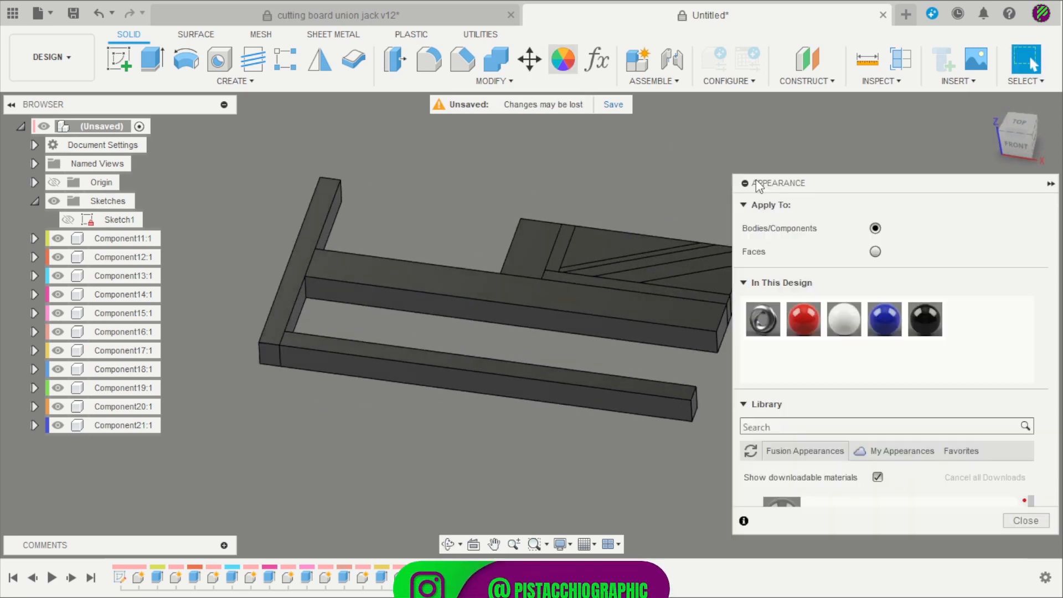
pyautogui.moveTo(923, 320)
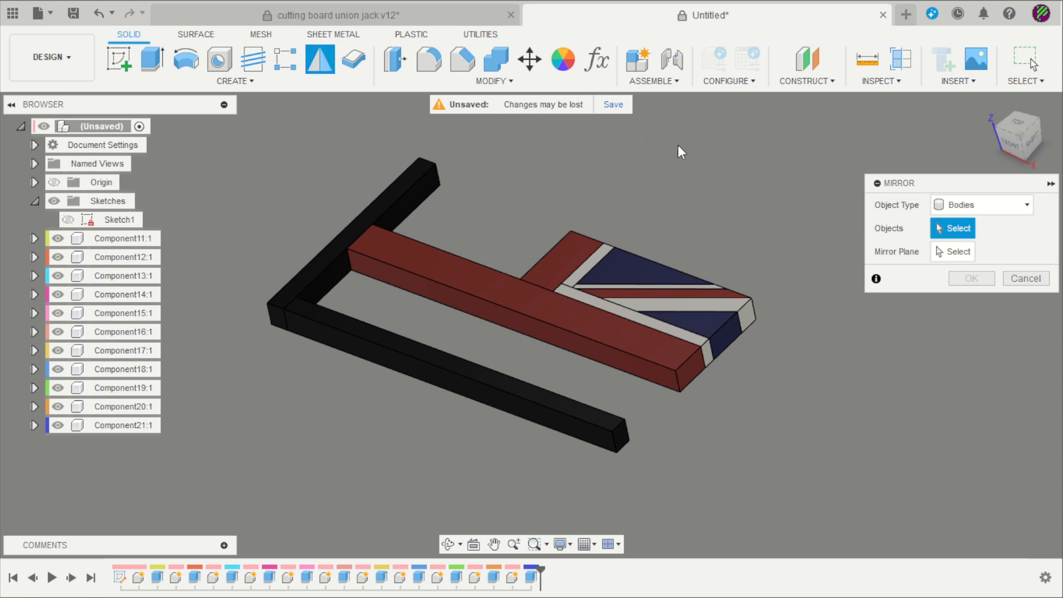
# Mirror the eight flag components, then mirror the black border strip Component21 across its plane
pyautogui.click(981, 204)
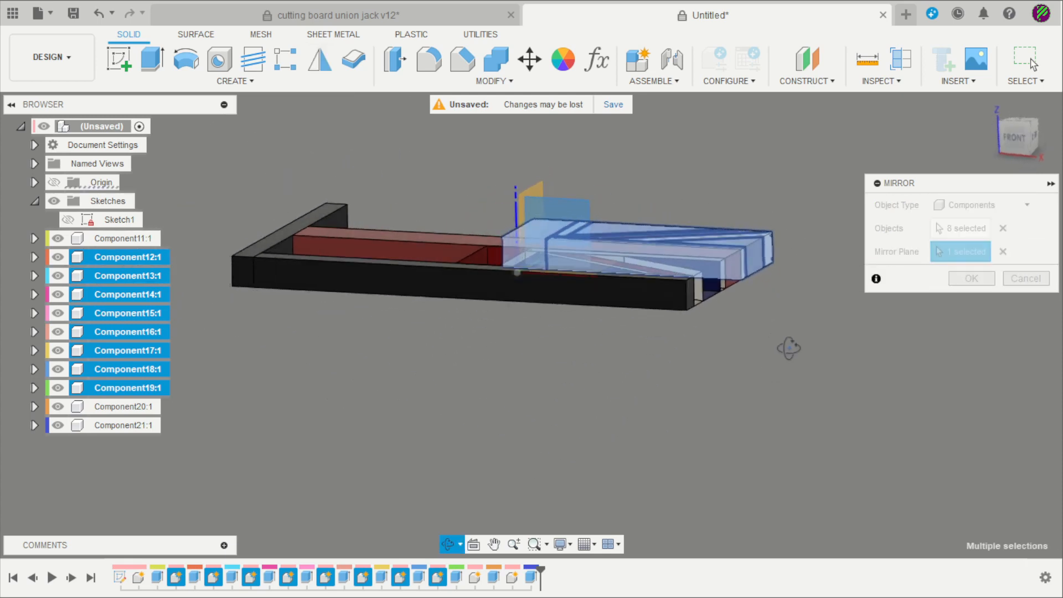
pyautogui.click(970, 278)
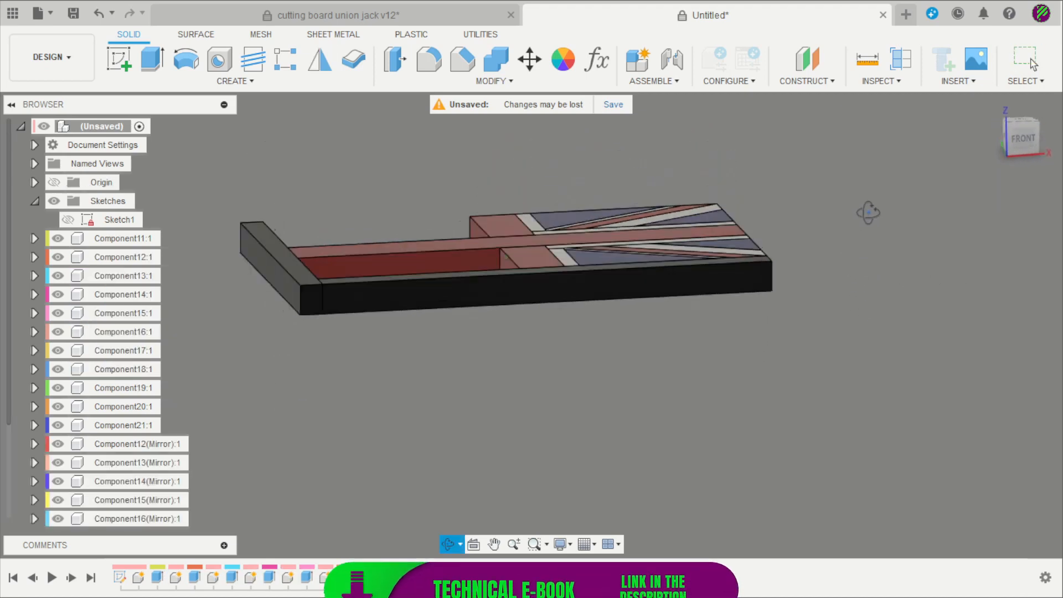
pyautogui.click(319, 59)
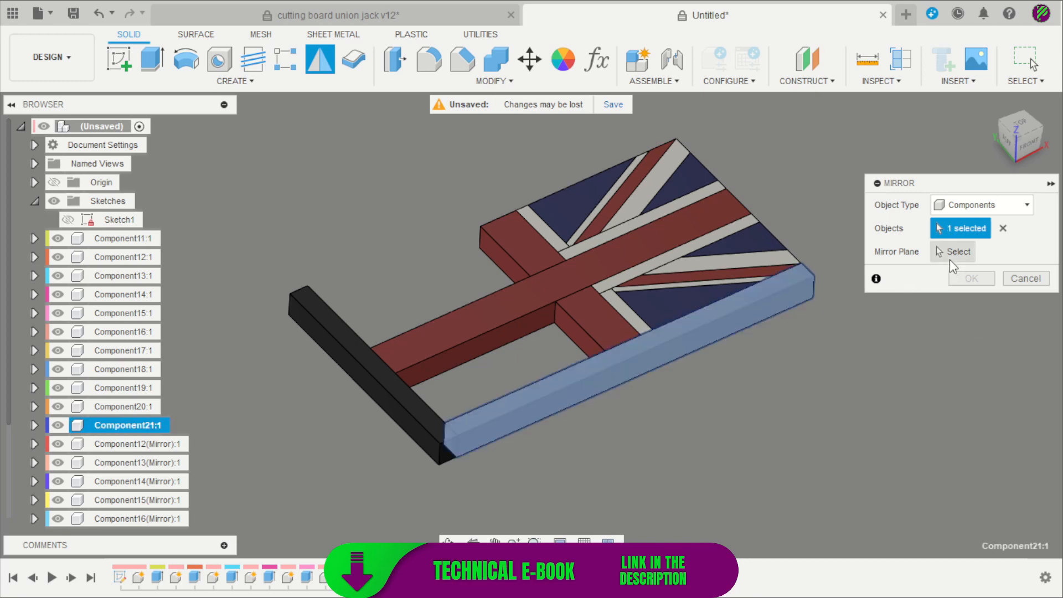
pyautogui.click(556, 257)
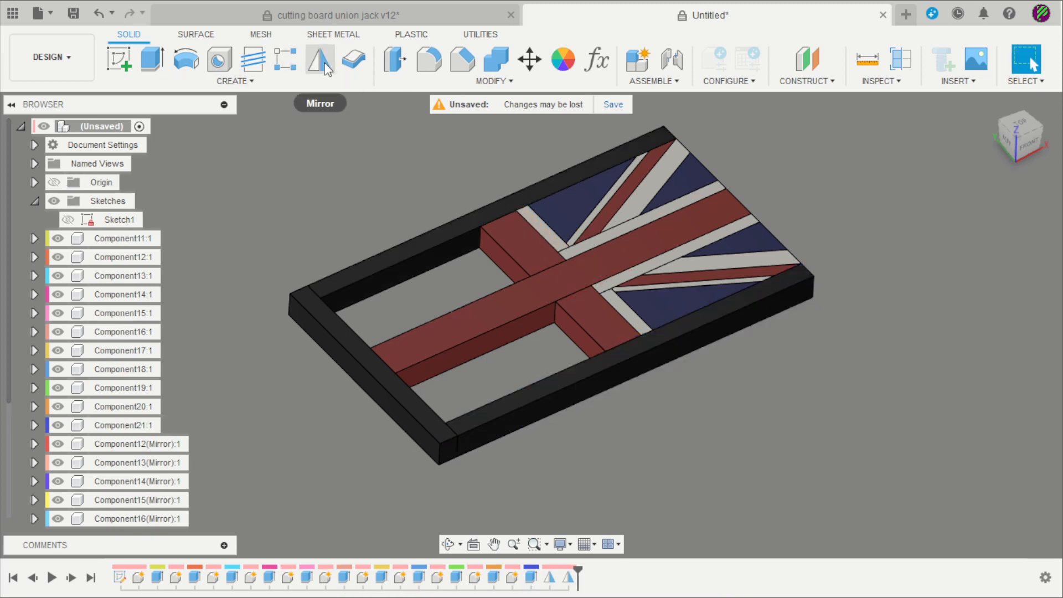
# Mirror the 14 flag strip components across the centre plane
pyautogui.click(319, 61)
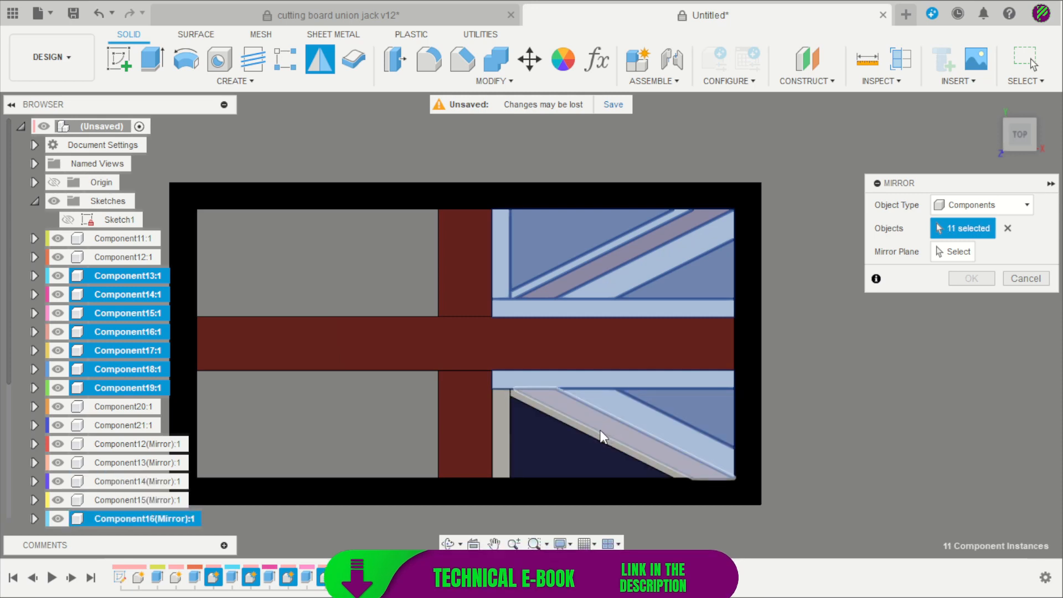
pyautogui.click(590, 440)
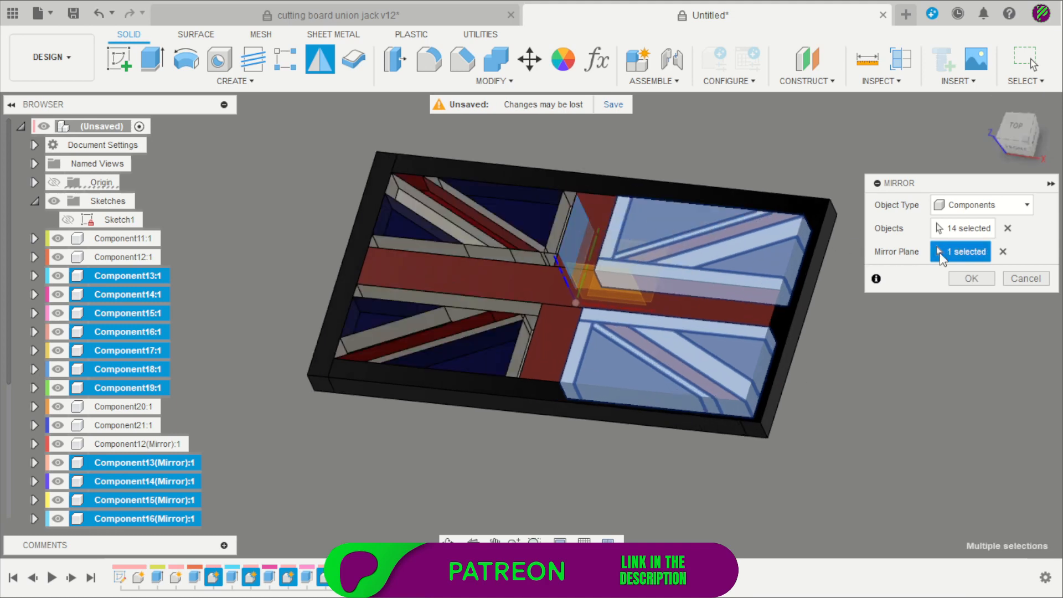
pyautogui.click(970, 278)
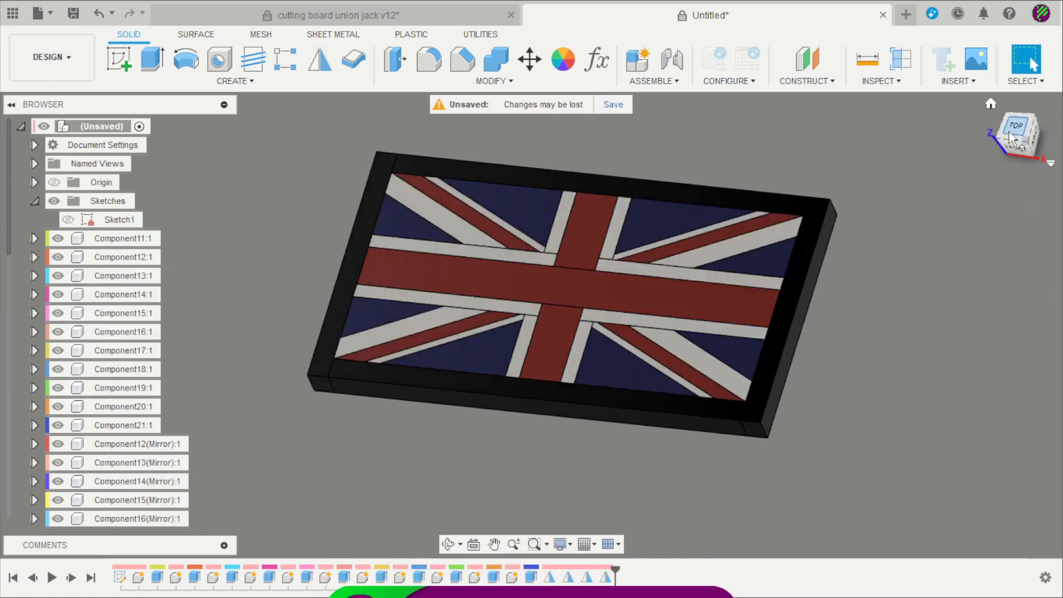